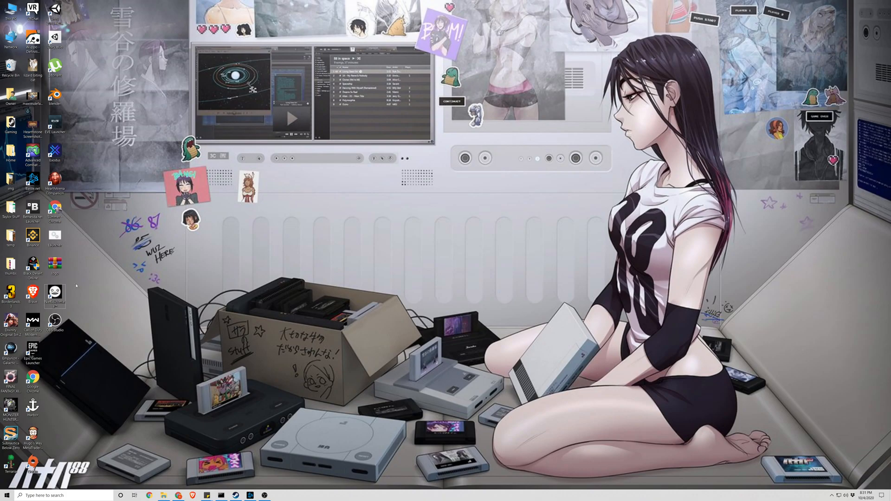
mouse_move(55, 321)
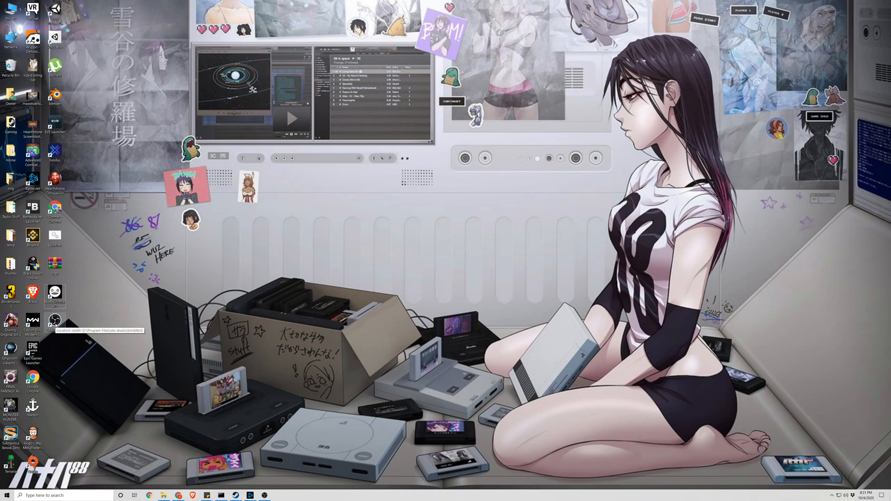
mouse_move(204, 449)
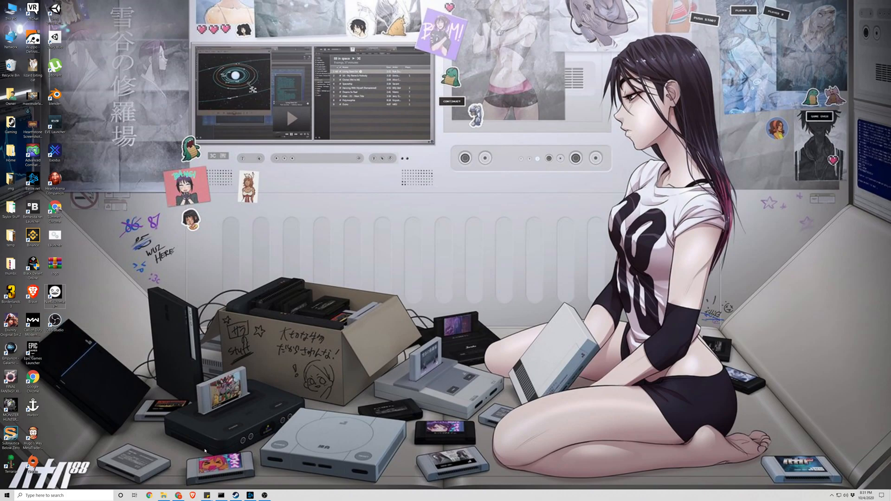
Launch Unity Hub from the Windows search box by searching 'unity'
type("unit")
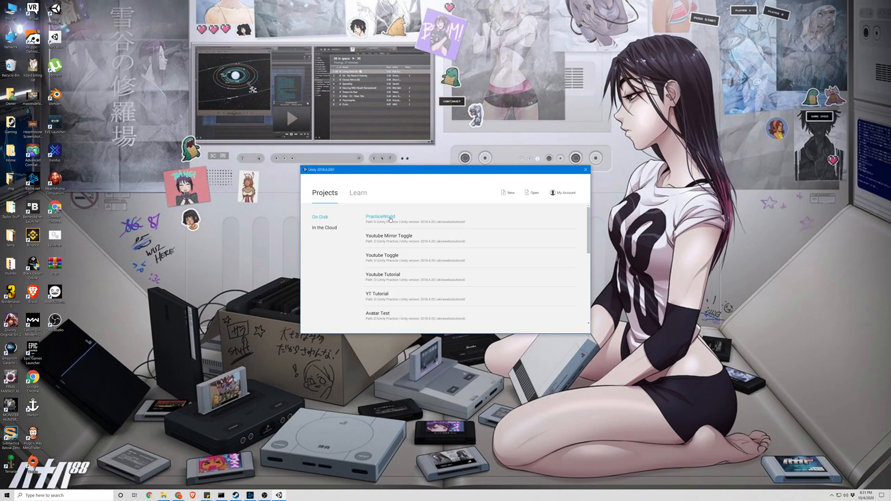
Open the PracticeWorld project from the Unity Hub projects list
left_click(584, 169)
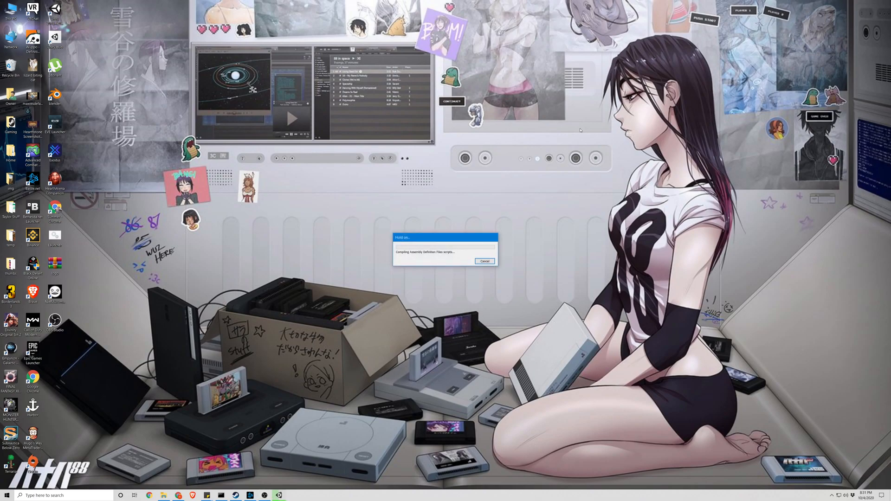
mouse_move(513, 134)
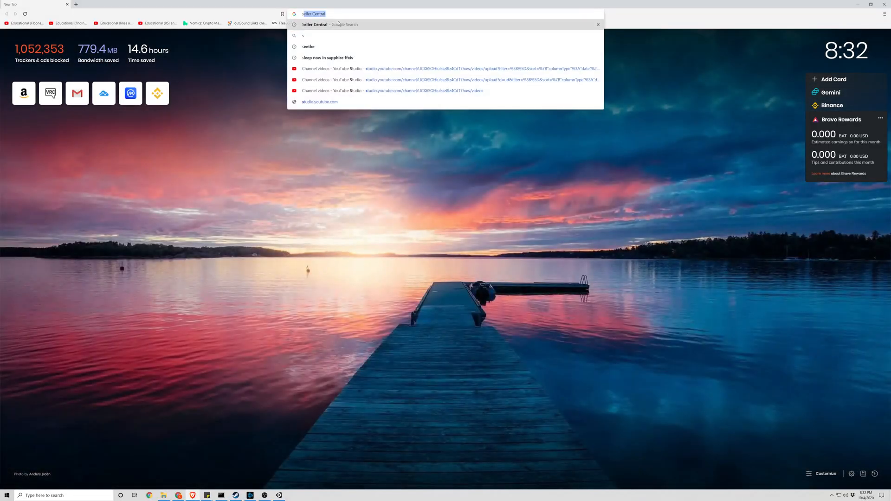
Search Google for 'seamless wood texture' and show image results only
type("seamless")
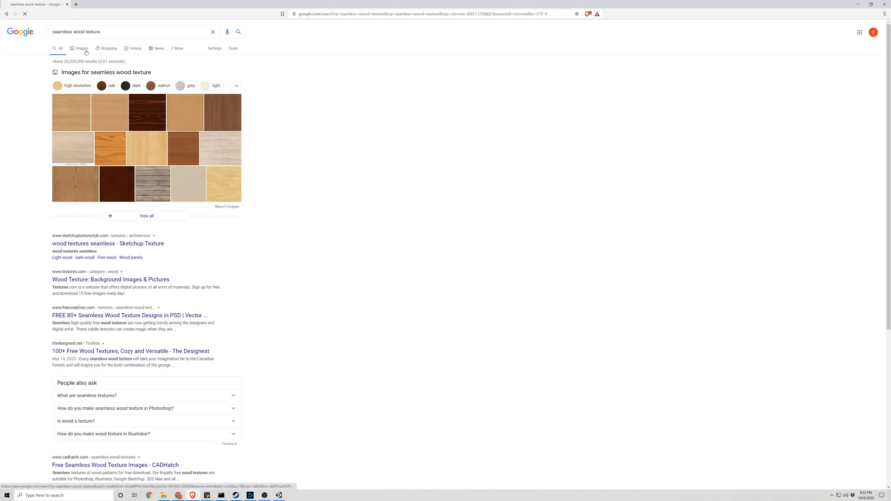
left_click(79, 48)
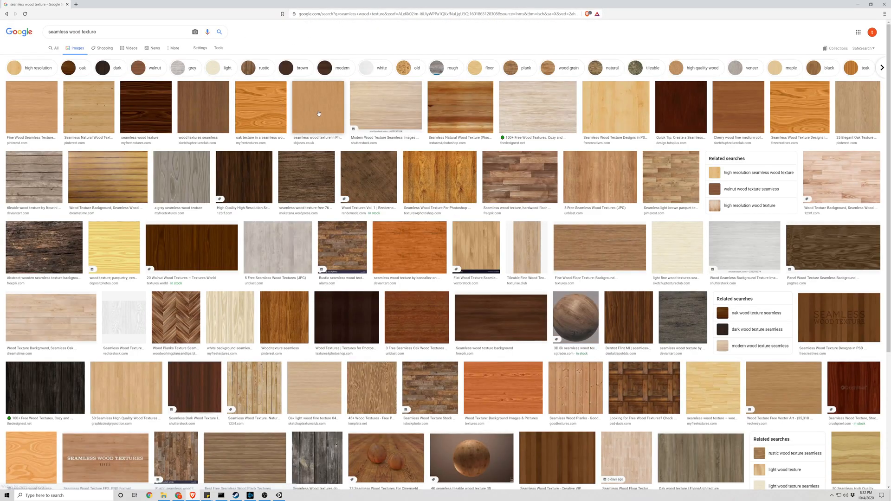
mouse_move(126, 111)
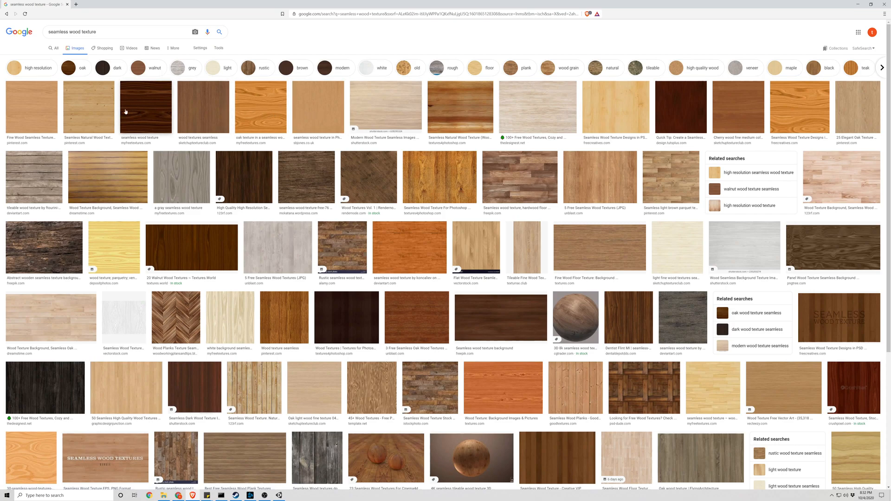
mouse_move(404, 118)
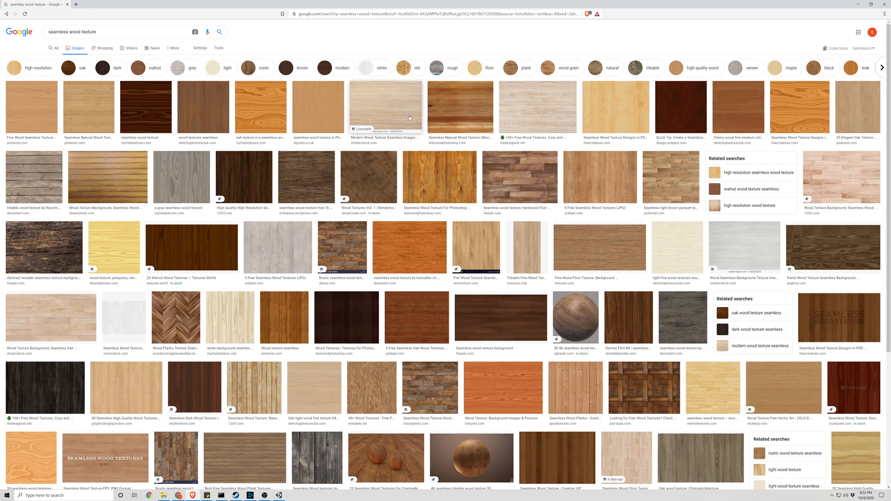
mouse_move(527, 100)
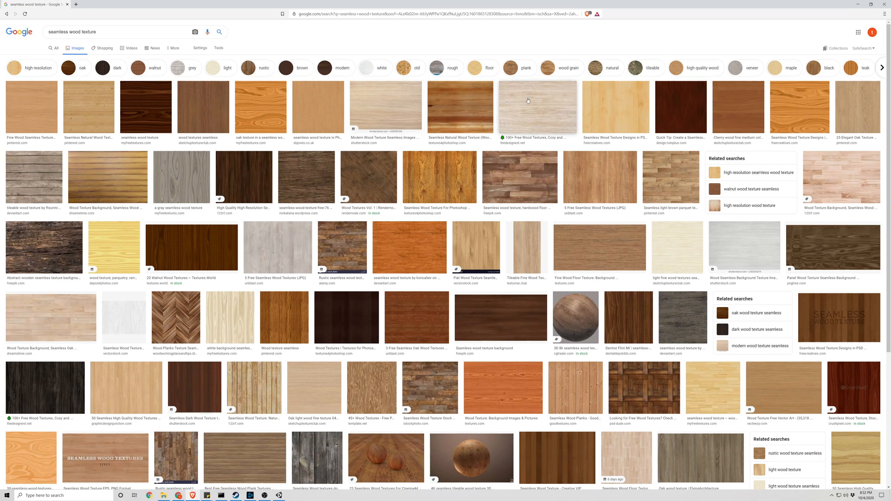
mouse_move(699, 104)
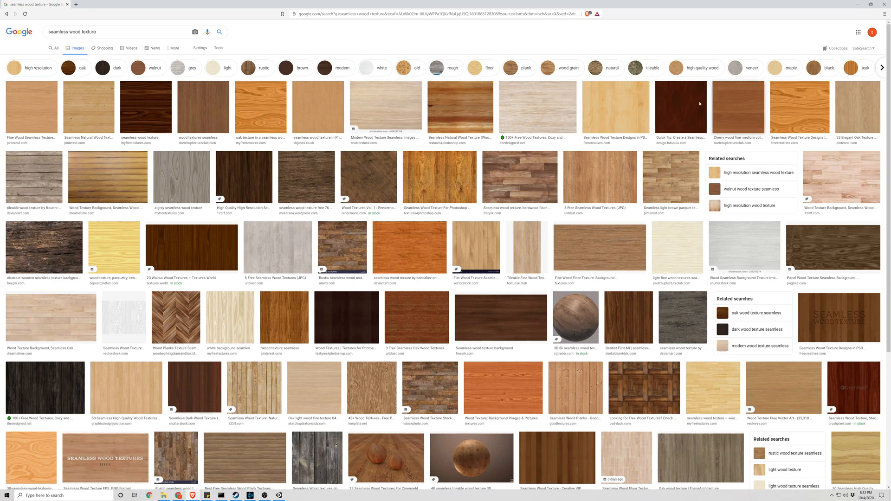
mouse_move(453, 111)
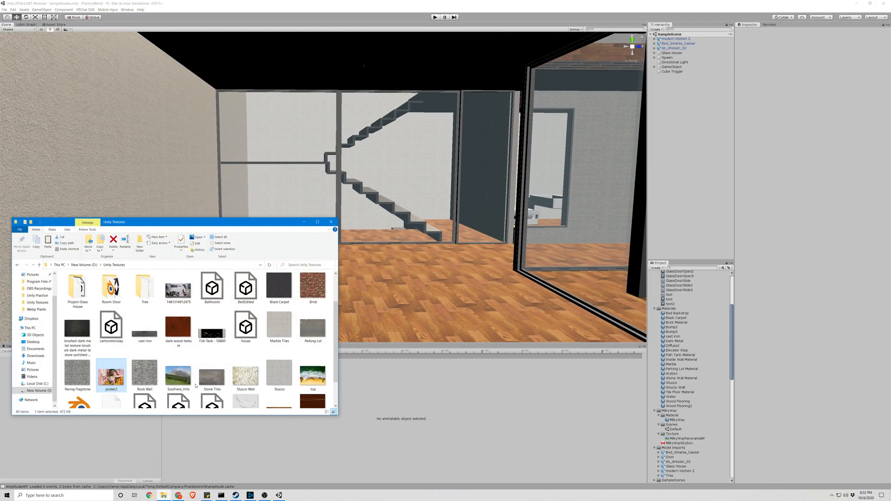
mouse_move(178, 327)
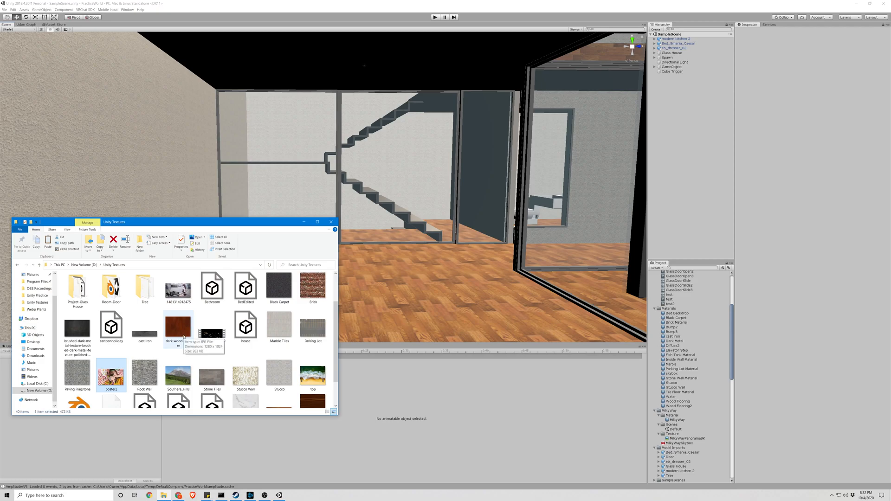
Scroll through the texture files in the C: > Unity Textures folder
scroll("down", 3)
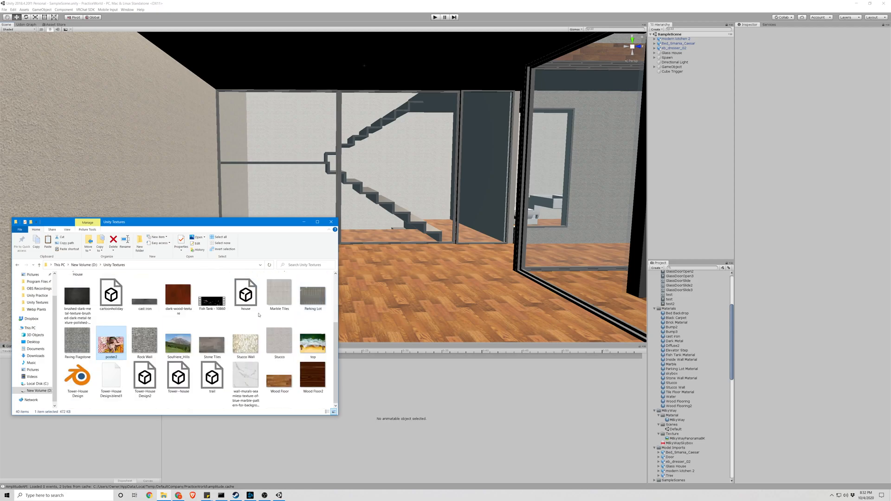
mouse_move(318, 318)
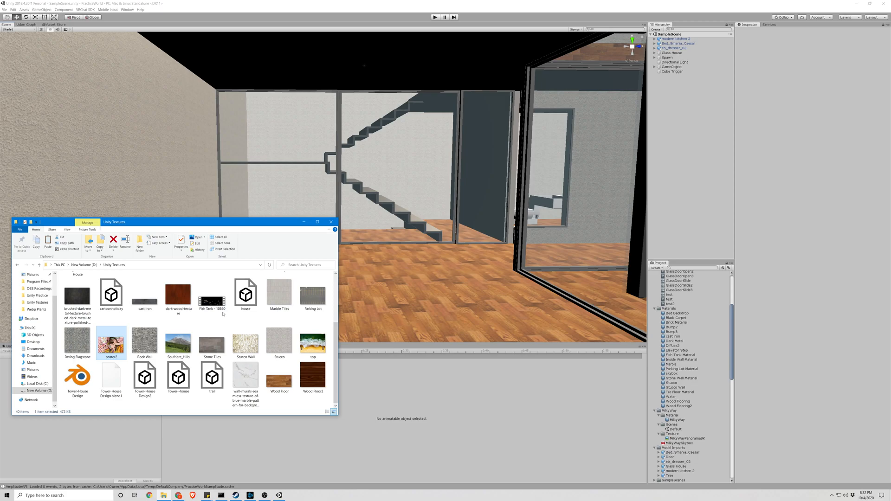
scroll("up", 3)
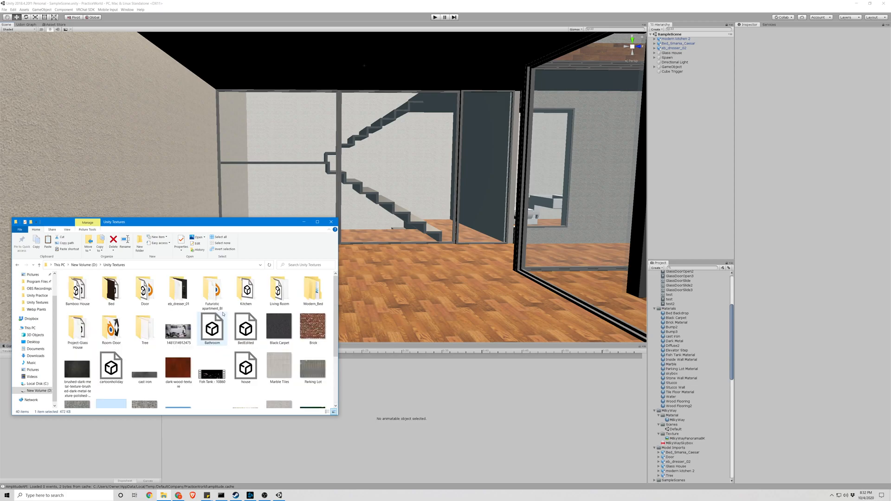
scroll("down", 3)
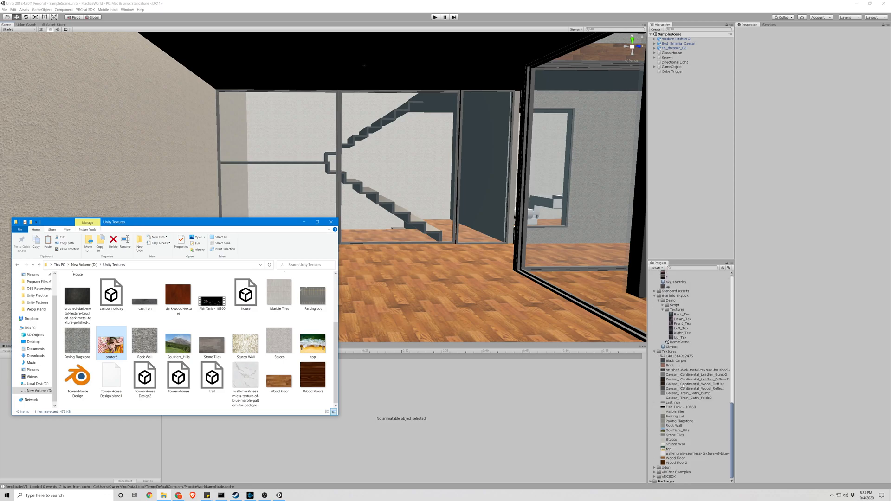
Delete the old Parking Lot texture from the project's Textures folder, confirming the dialog
left_click(672, 402)
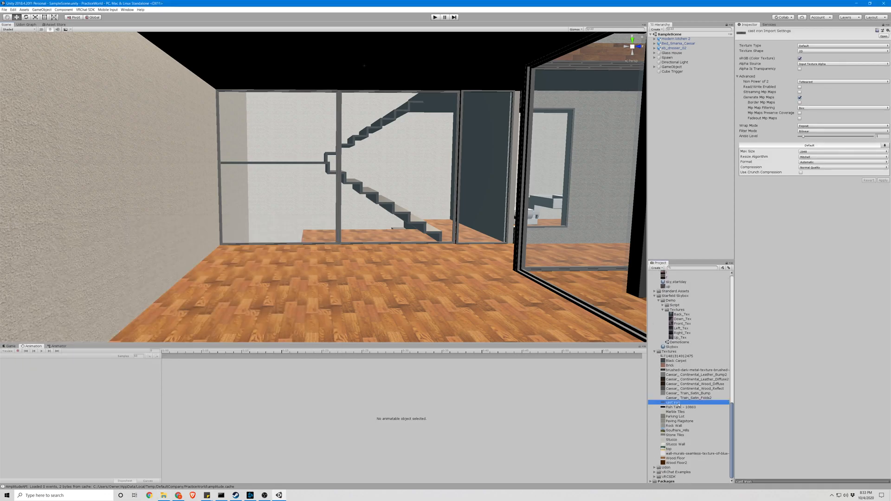
left_click(675, 416)
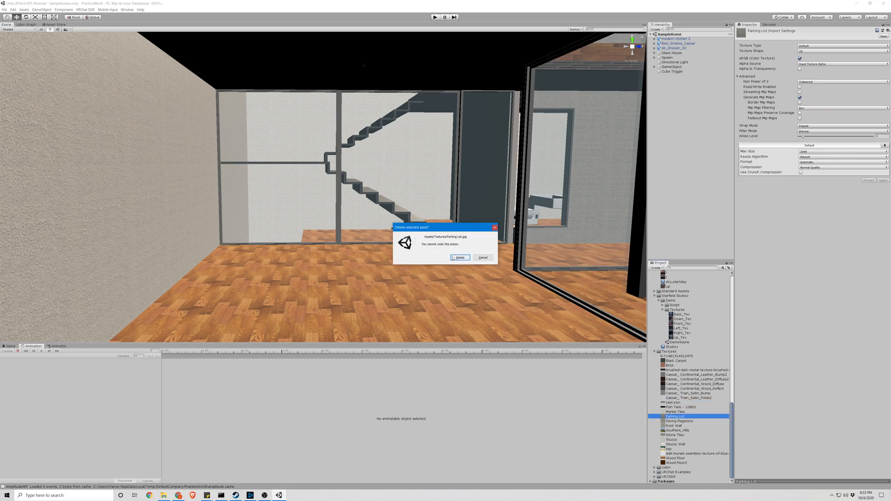
left_click(459, 257)
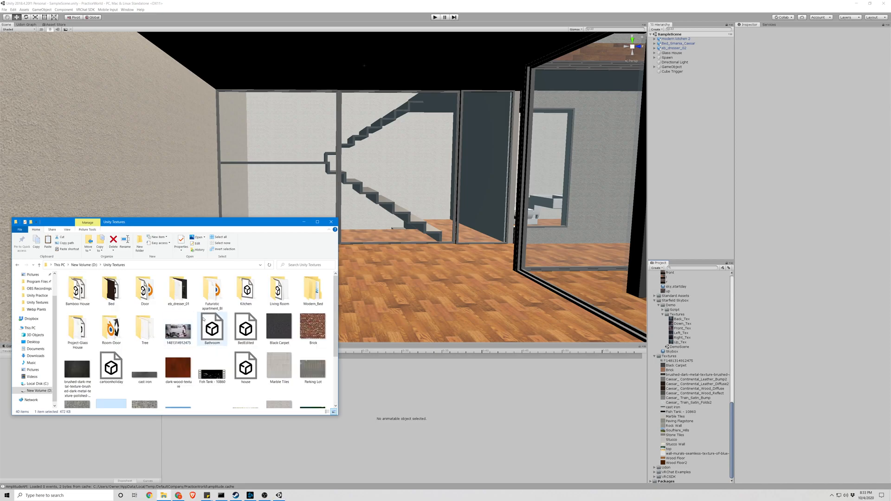
scroll("down", 3)
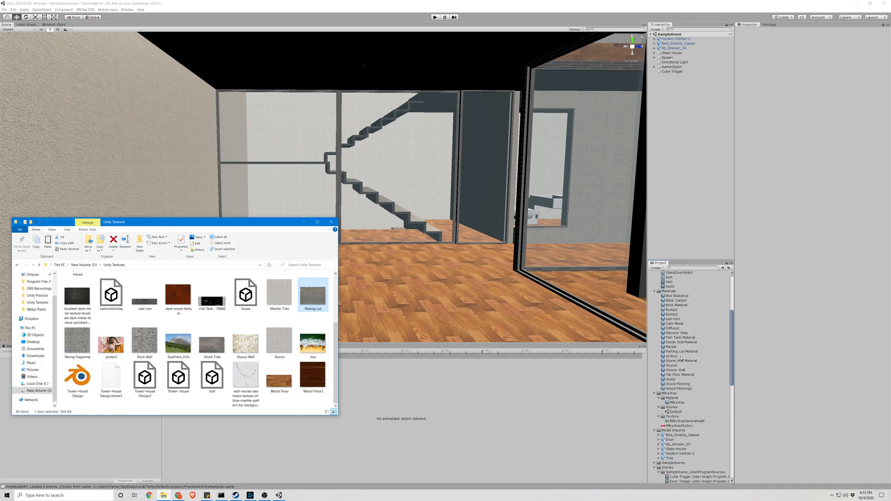
Create a new material asset named Parking Lot in the Materials folder
right_click(670, 344)
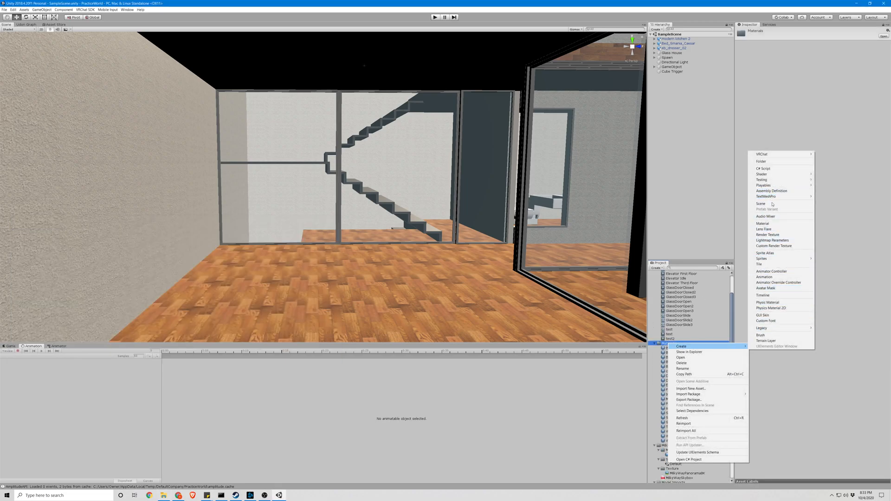
mouse_move(762, 223)
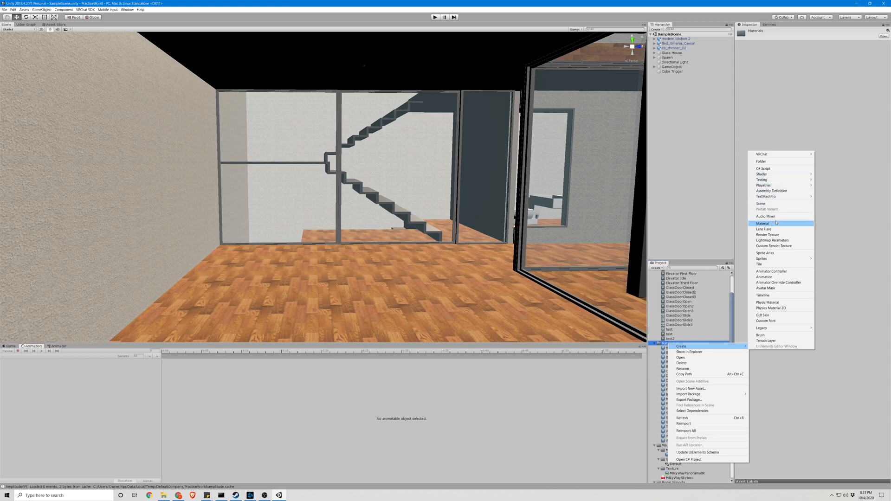
left_click(763, 224)
type("Parking Lot")
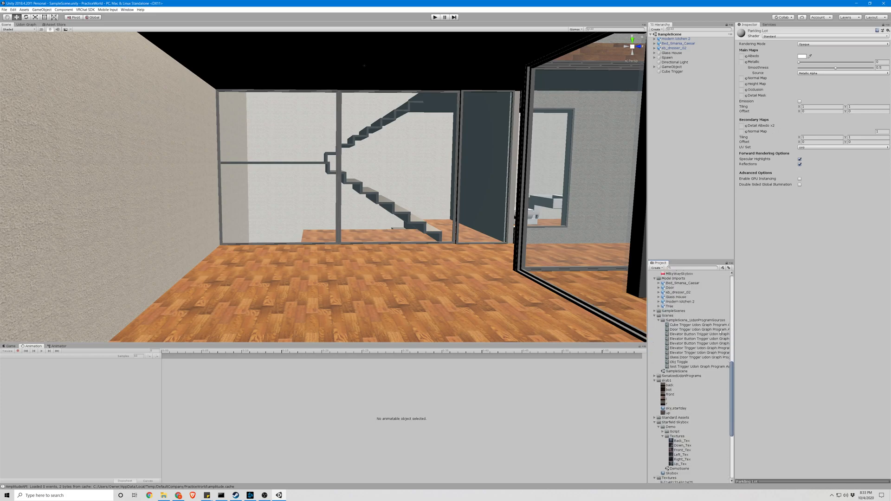
Assign the Parking Lot texture to the Parking Lot material's Albedo slot
scroll("down", 3)
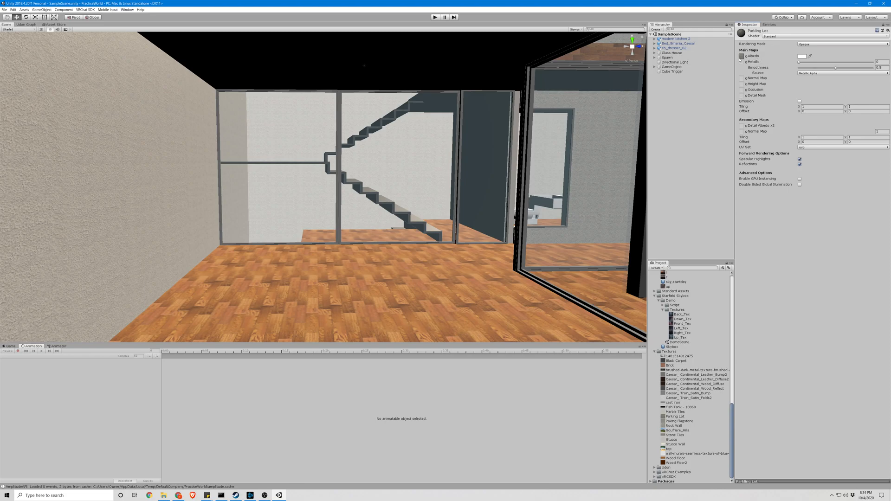
mouse_move(770, 64)
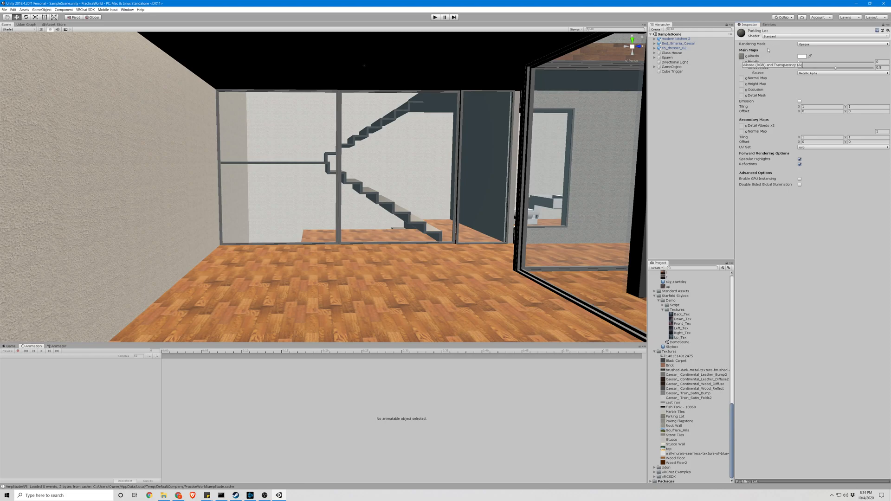
left_click(770, 36)
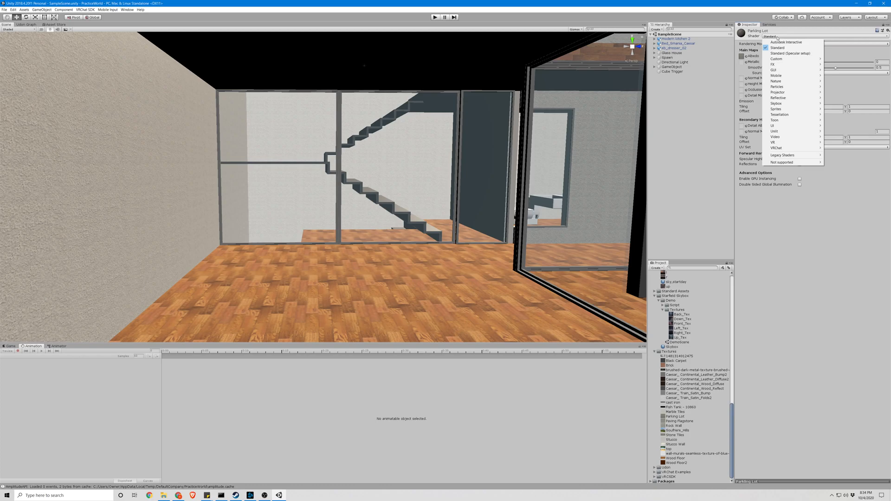
mouse_move(788, 86)
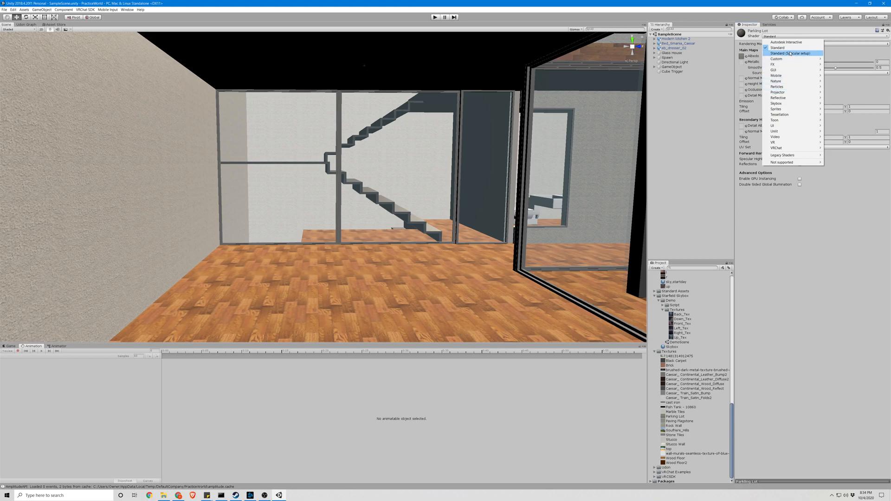
mouse_move(783, 155)
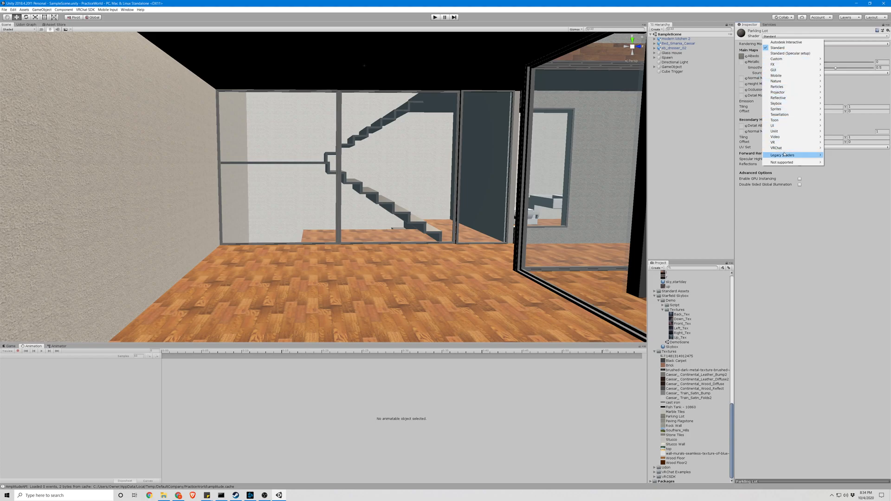
mouse_move(787, 42)
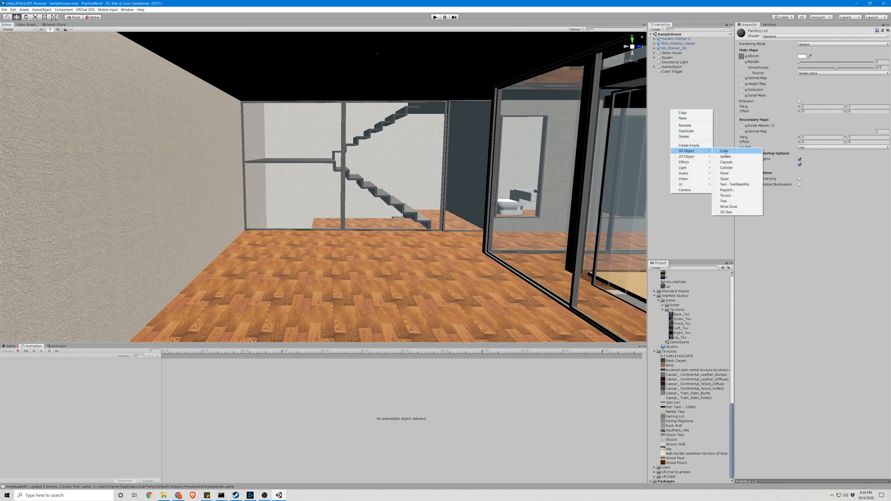
Add a new cube, move it into open space away from the house and give it the Parking Lot material
left_click(724, 151)
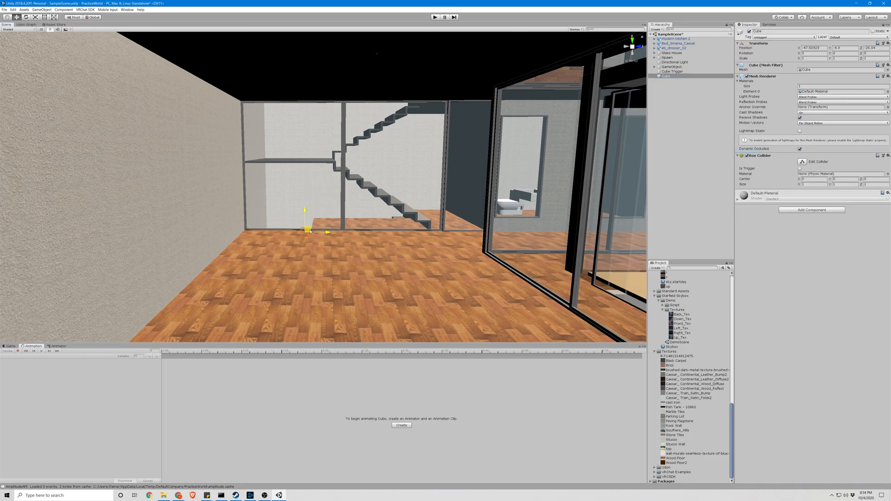
left_click_drag(307, 228, 273, 204)
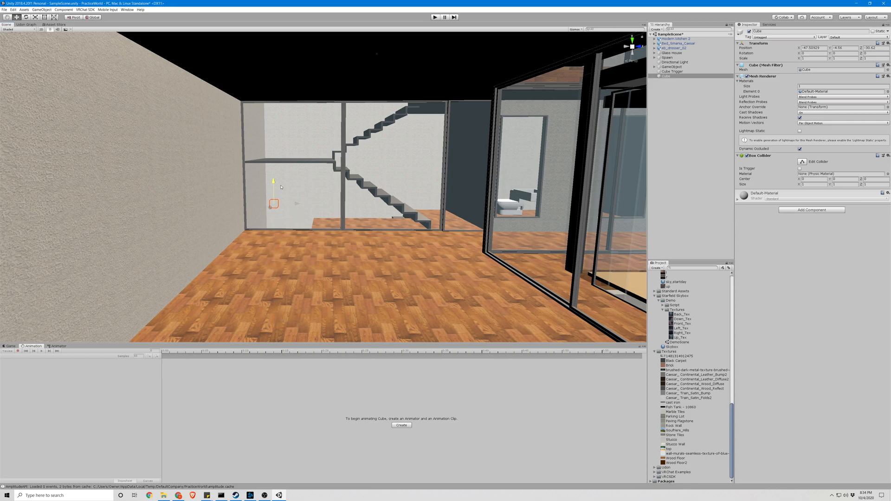
left_click_drag(272, 193, 368, 318)
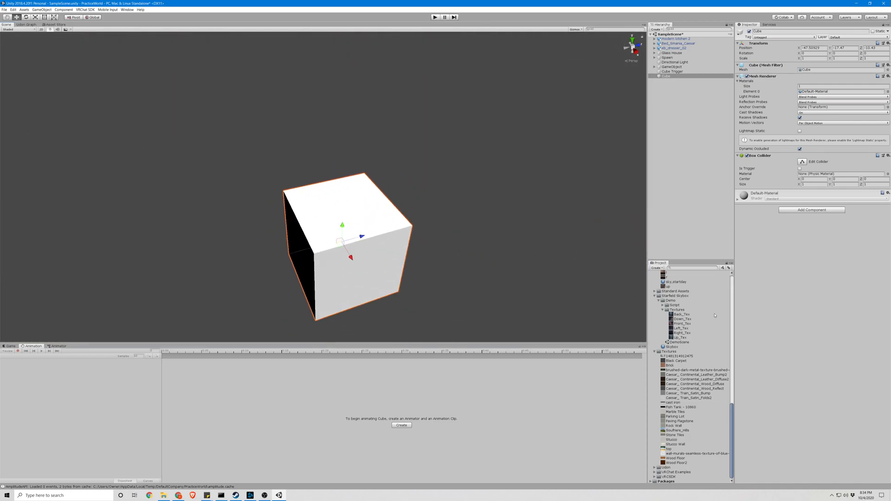
scroll("down", 3)
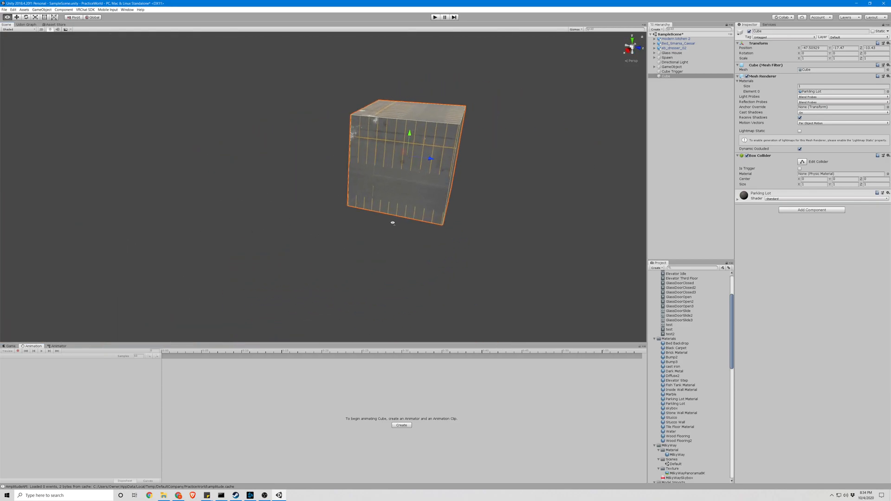
scroll("down", 3)
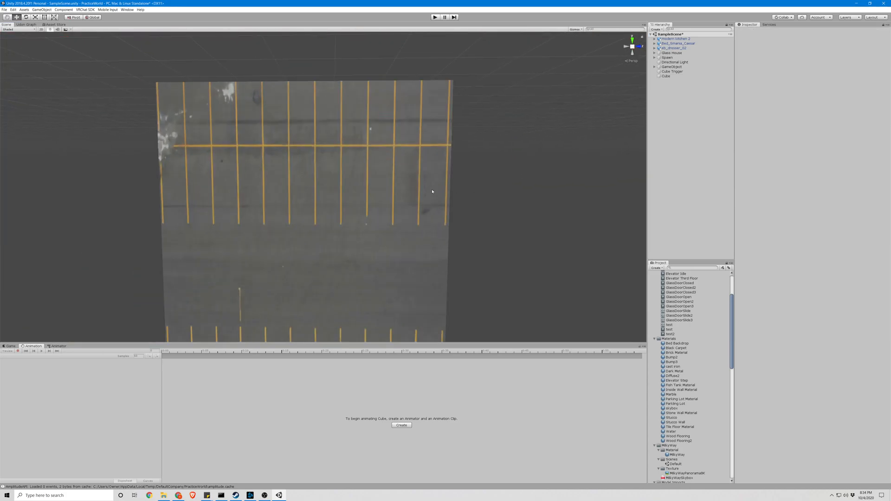
Scale the parking-lot cube uniformly to about 102 on X, Y and Z
left_click(666, 77)
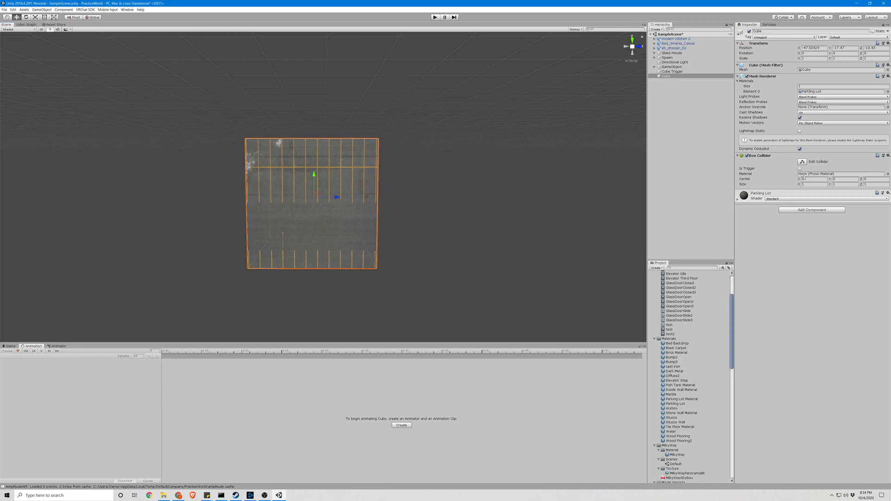
left_click(676, 404)
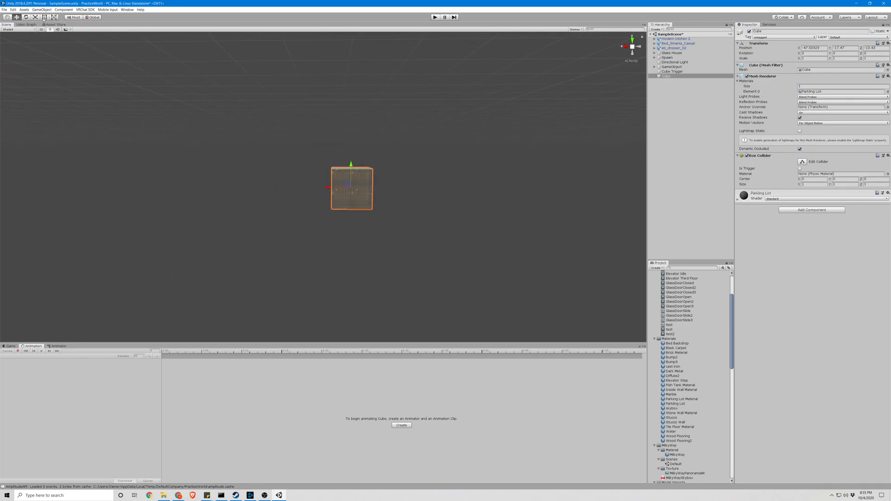
left_click(26, 16)
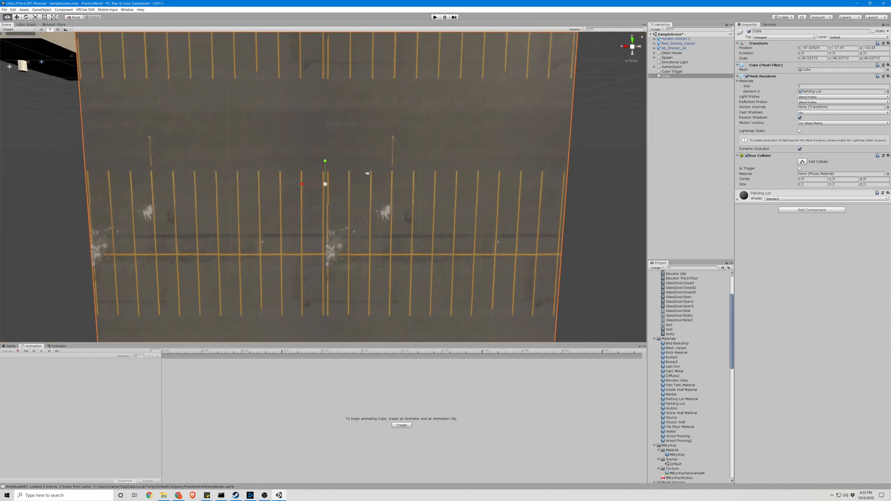
scroll("down", 3)
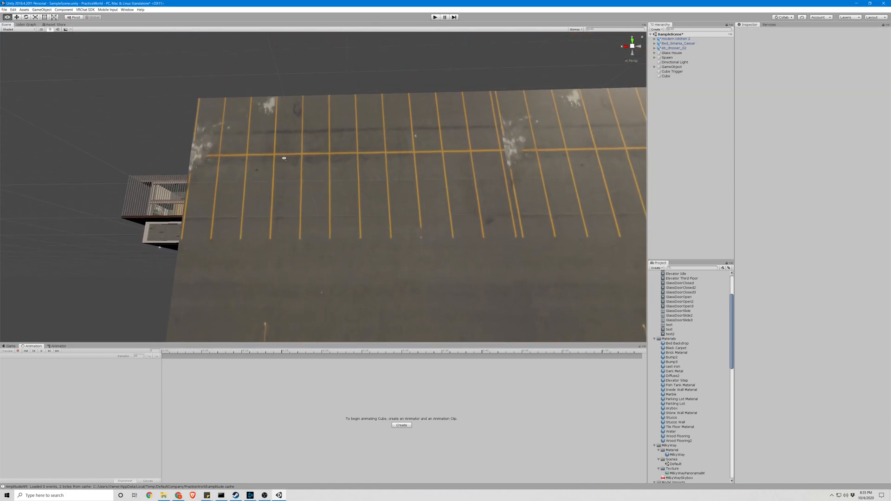
left_click(665, 76)
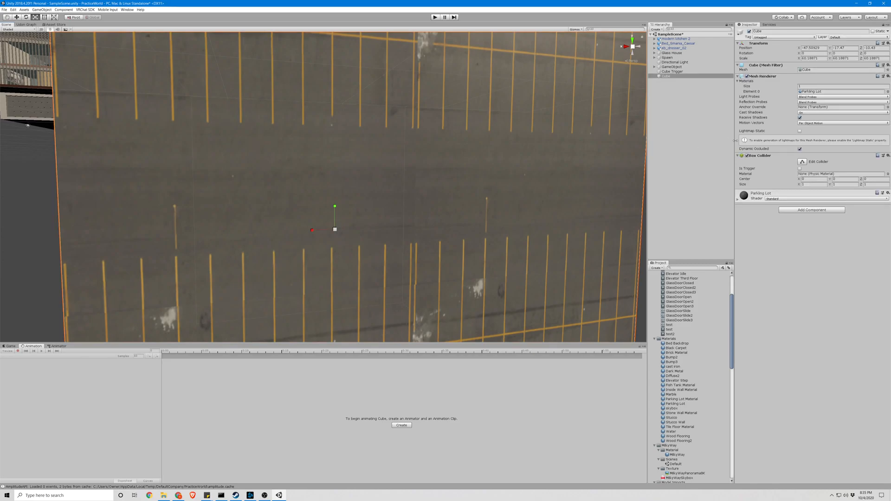
mouse_move(669, 162)
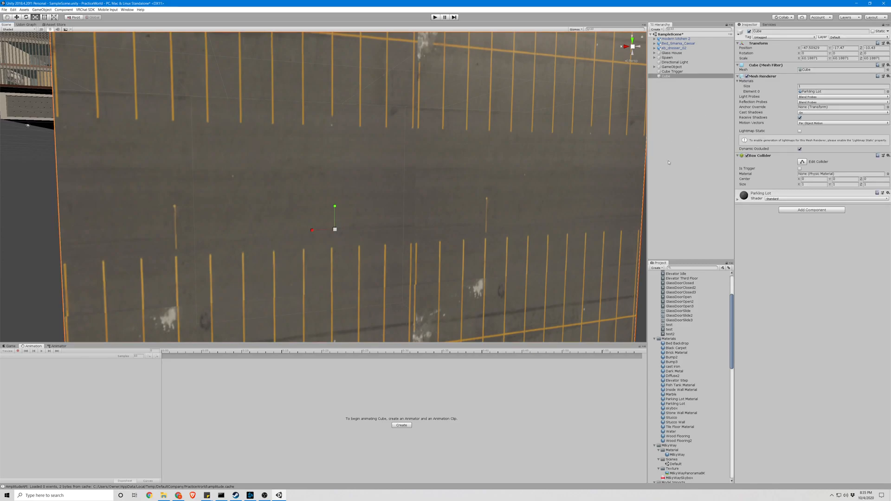
Raise the Parking Lot material's tiling so the texture repeats across the large cube
left_click(677, 404)
type("20")
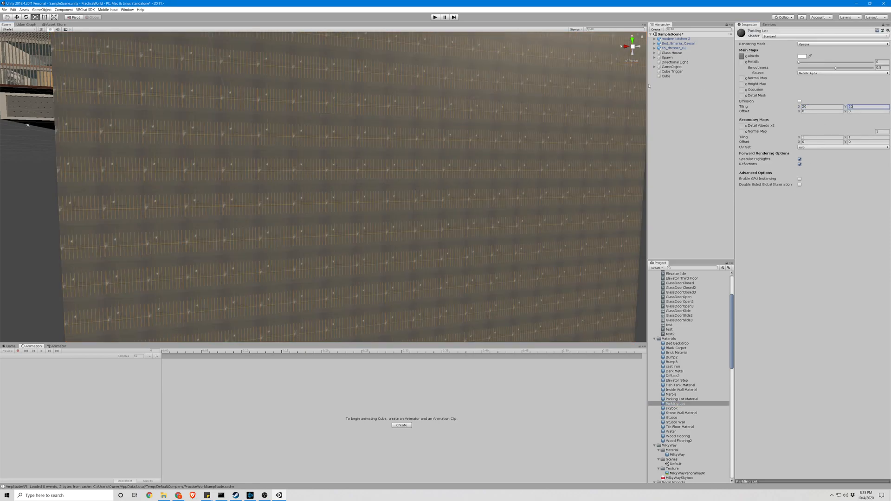
left_click(664, 76)
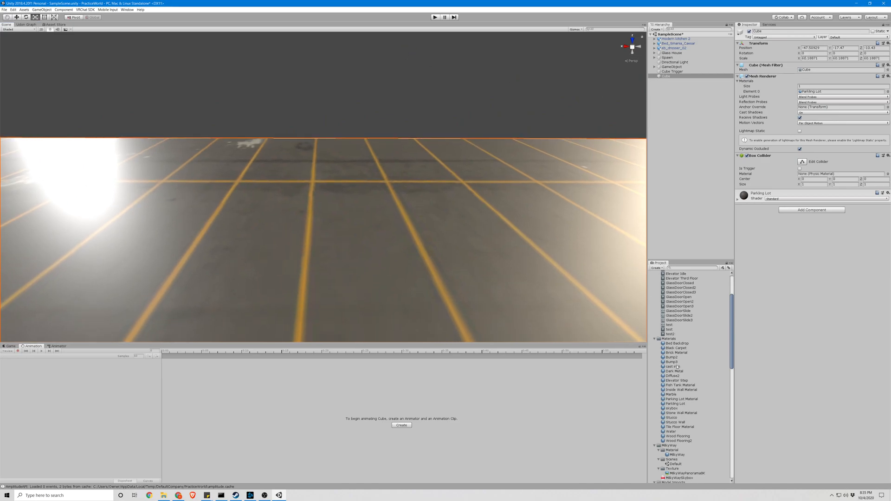
left_click(680, 404)
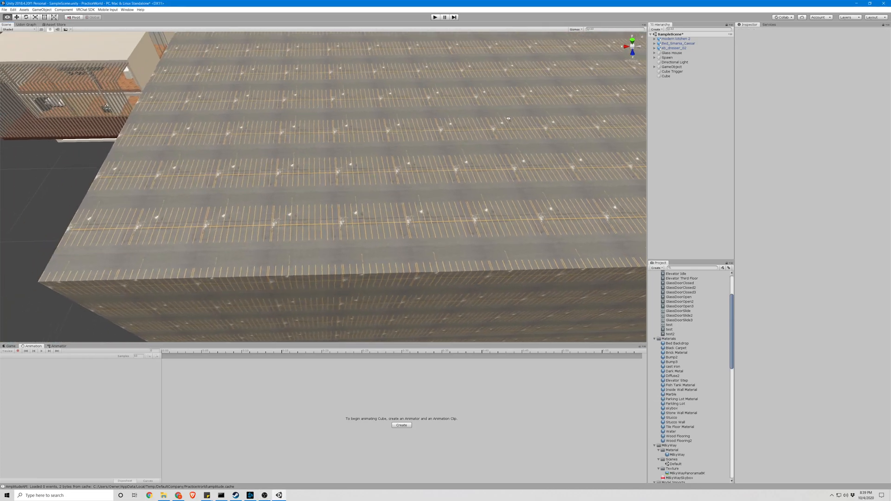
left_click(666, 76)
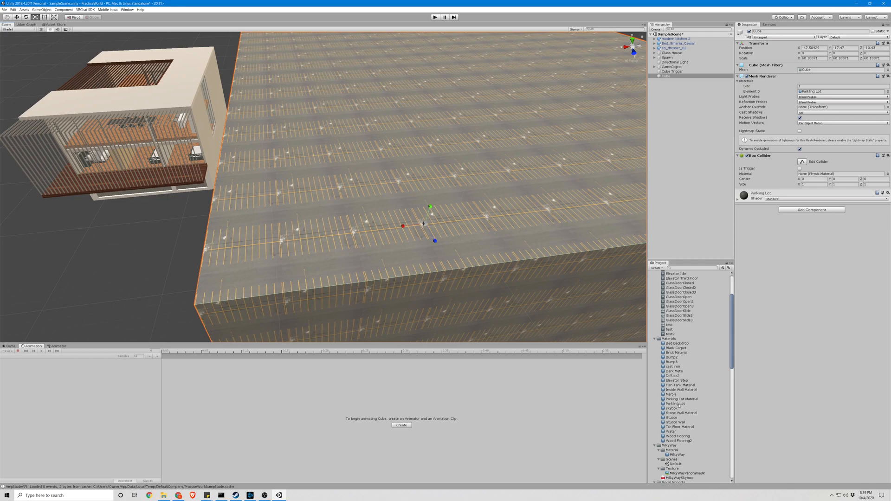
left_click(680, 399)
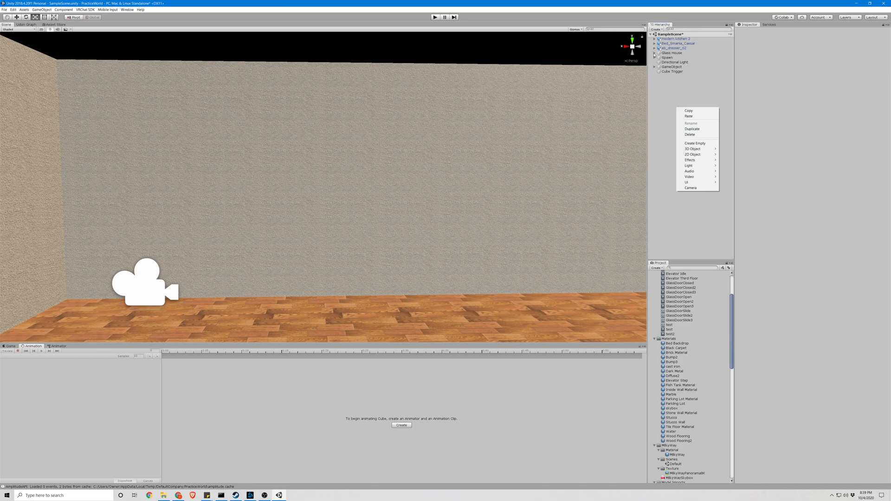
Add a flattened Poster2 cube under House and place it flat against the room's back wall
left_click(655, 53)
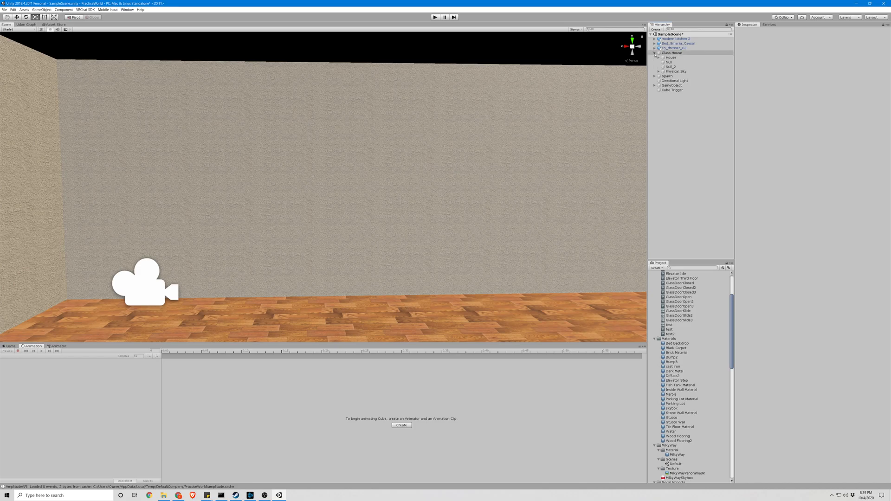
right_click(670, 57)
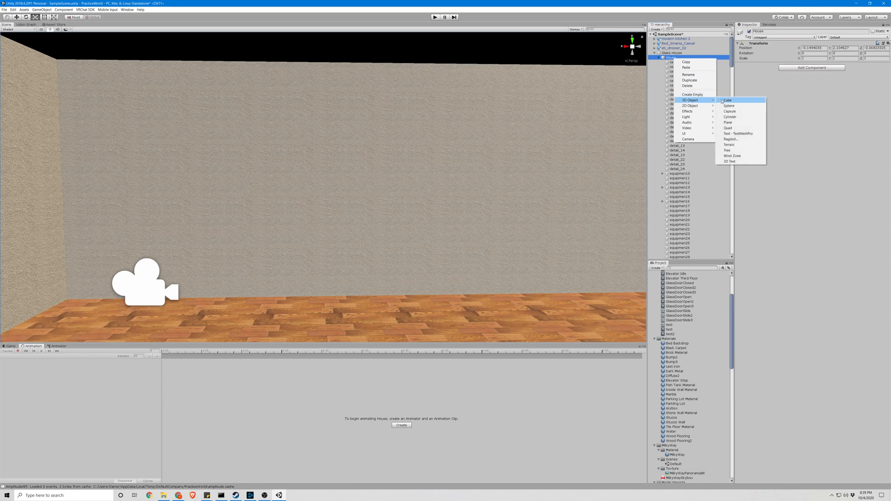
left_click(726, 101)
type("Poster2")
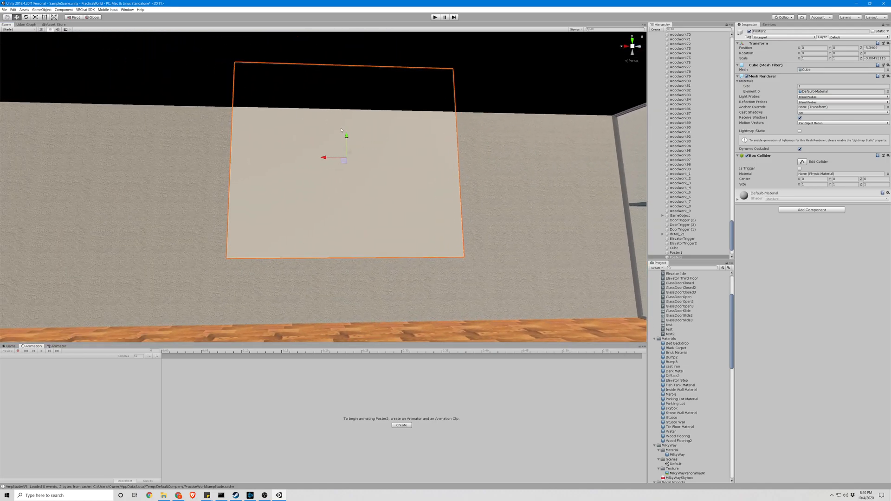
left_click_drag(346, 137, 346, 187)
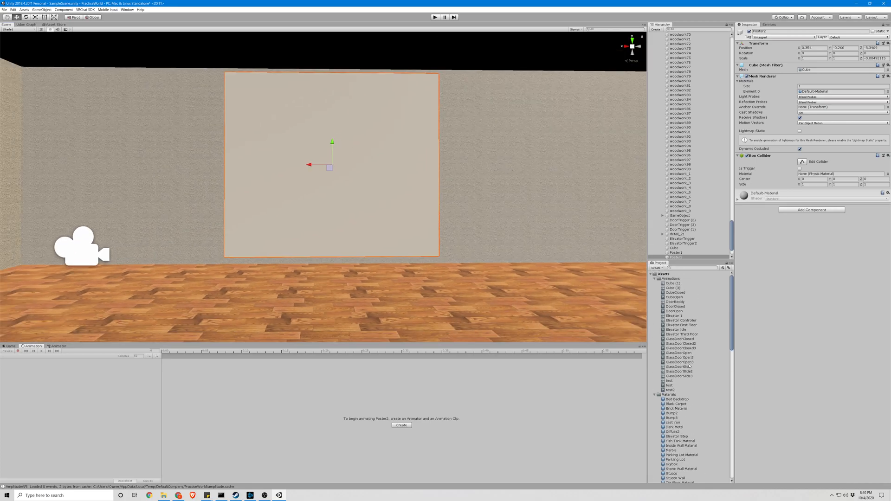
Create a Poster2 material and import the poster2 image into the Textures folder
right_click(669, 359)
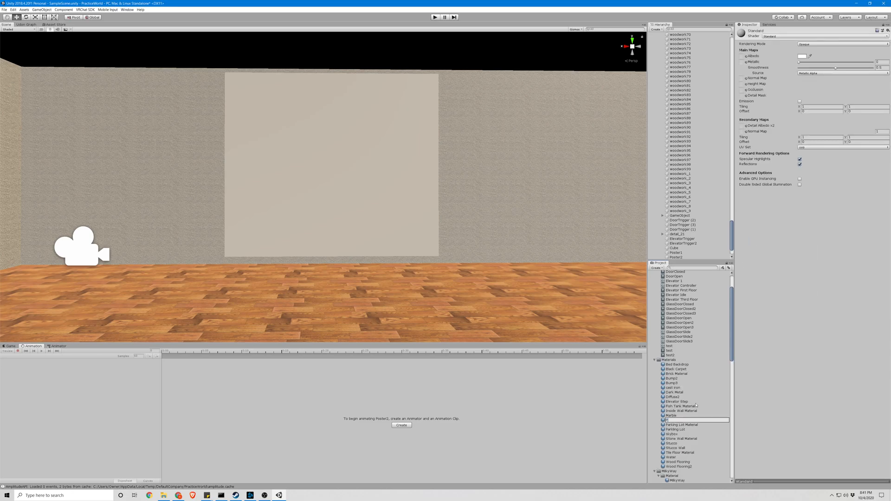
left_click(676, 424)
type("Poster2")
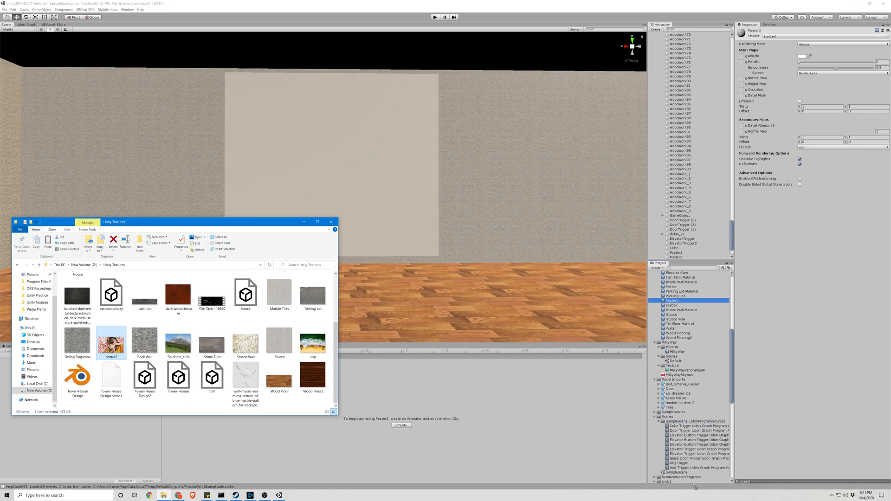
scroll("down", 3)
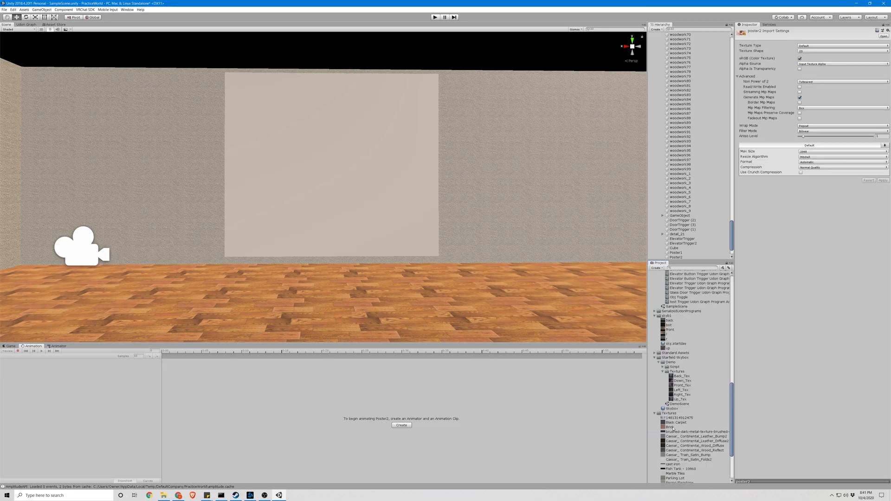
Assign poster2 as the Poster2 material's albedo and apply the material to the wall poster cube
scroll("down", 3)
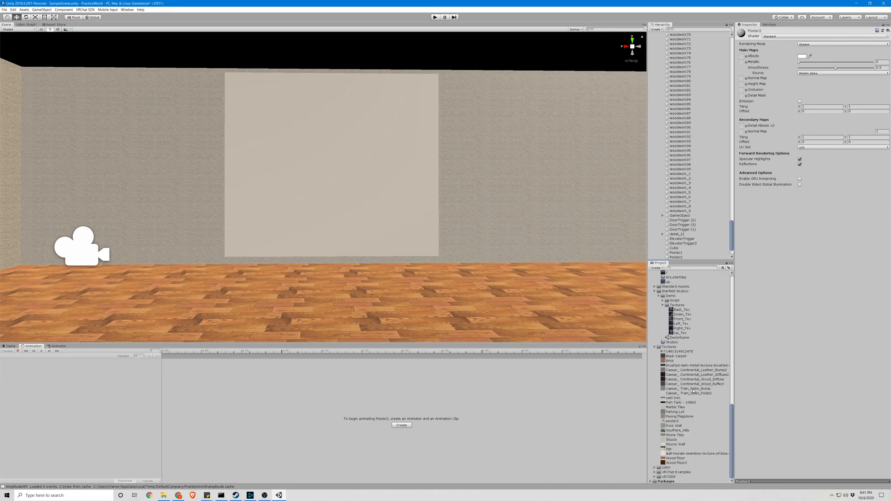
mouse_move(758, 82)
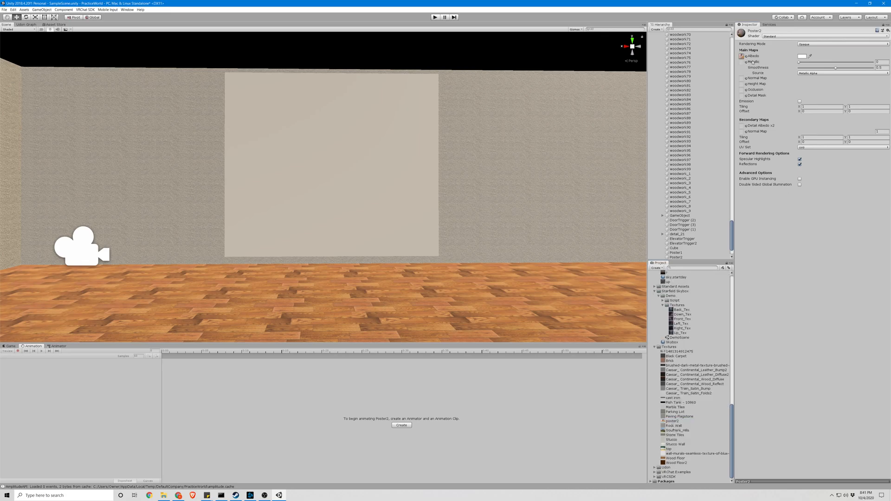
scroll("down", 3)
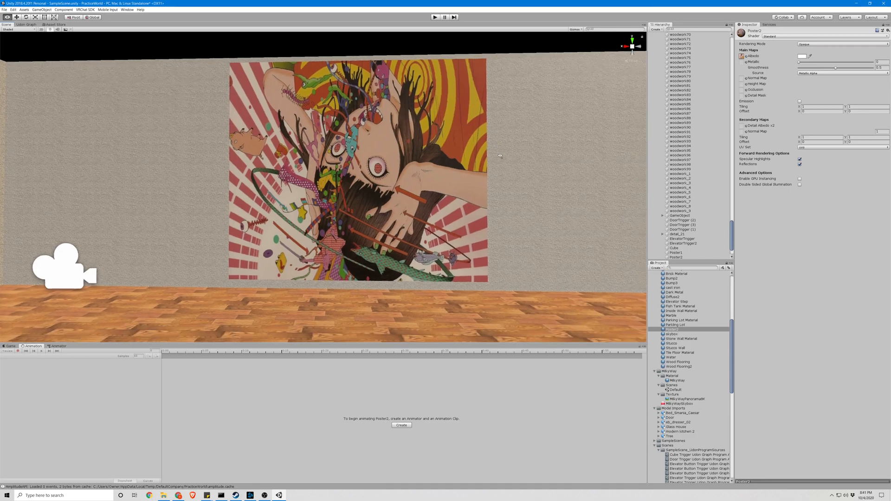
Rotate Poster2 to Z 180 so the picture shows upright on the back wall
left_click(675, 256)
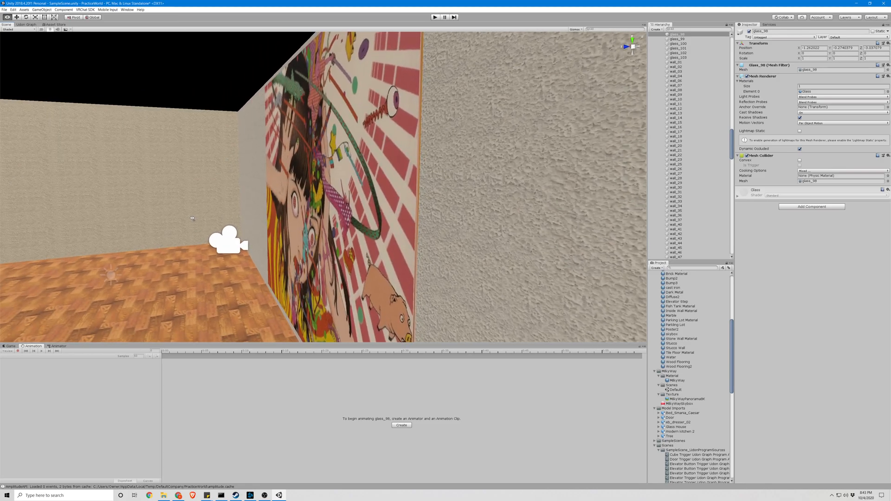
scroll("down", 3)
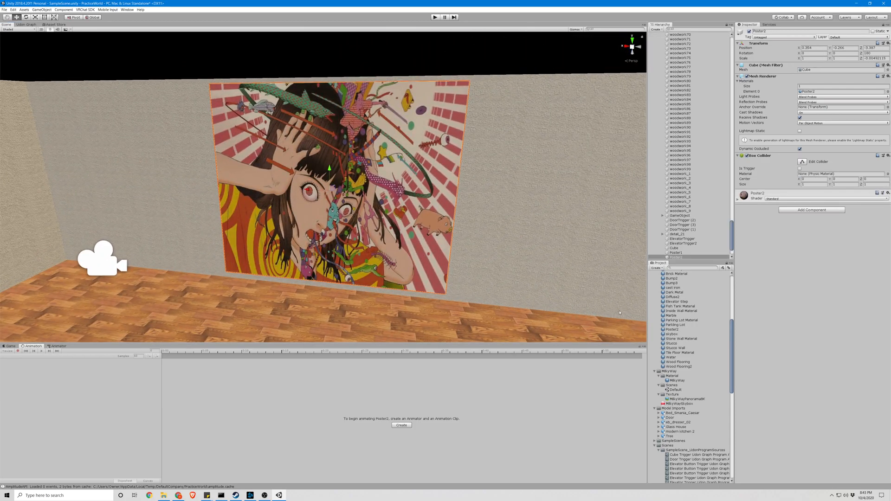
Set a wood texture as the Poster2 material's Detail Albedo x2, overlaying wood grain on the picture
scroll("down", 3)
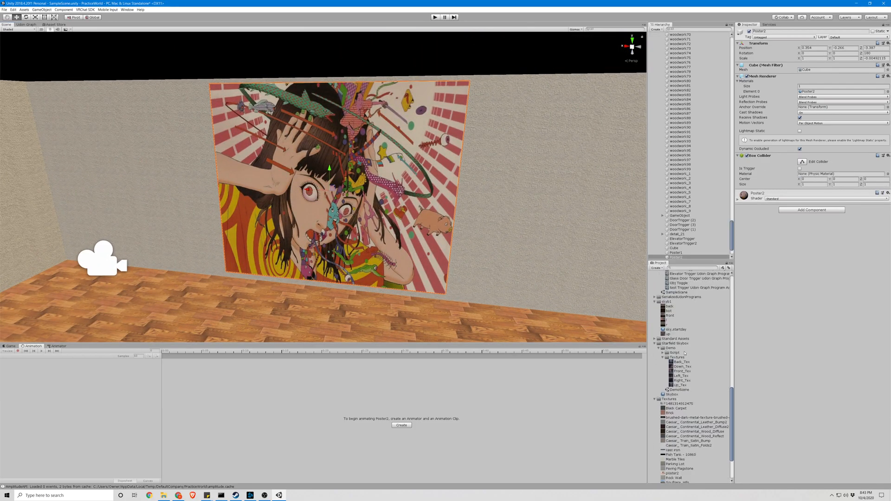
scroll("down", 3)
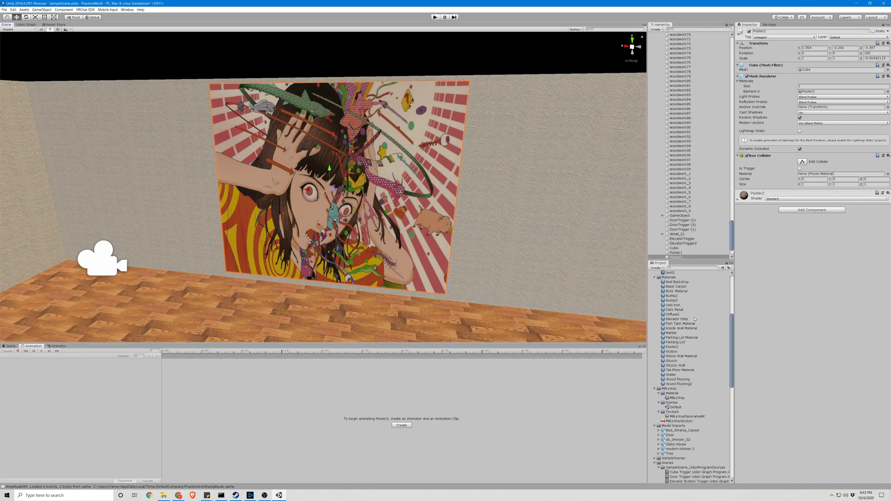
left_click(674, 363)
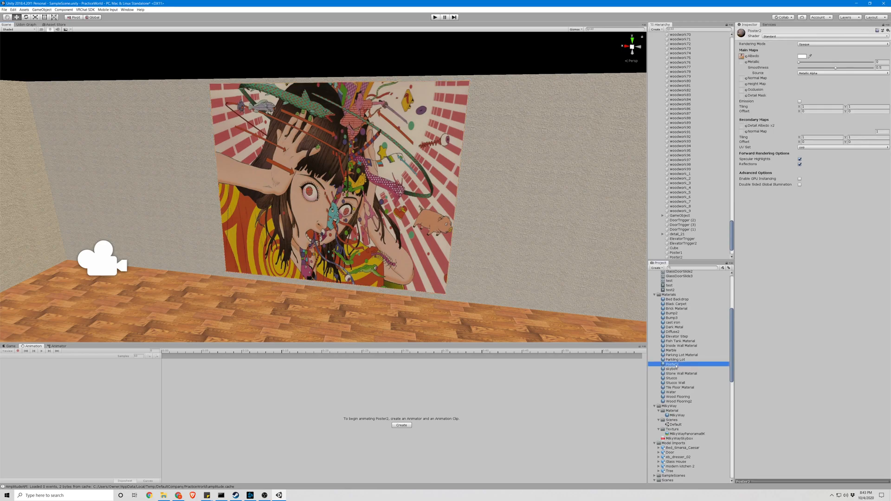
scroll("down", 3)
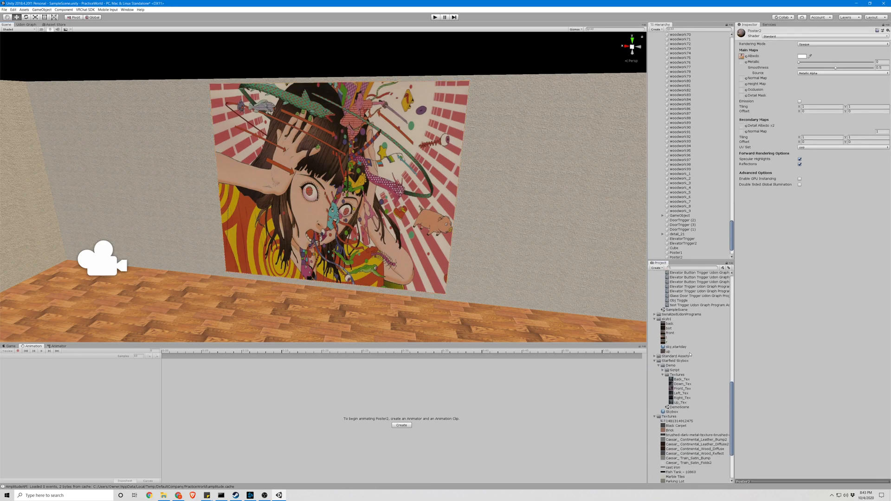
scroll("down", 3)
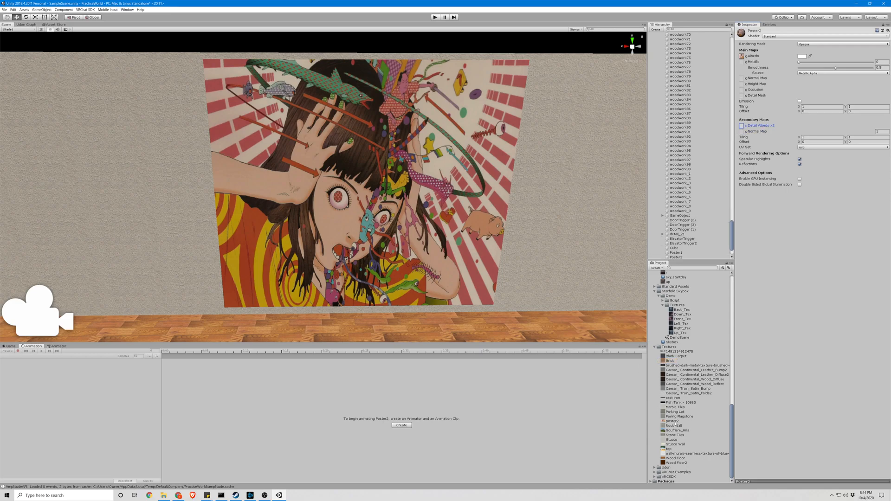
left_click(674, 425)
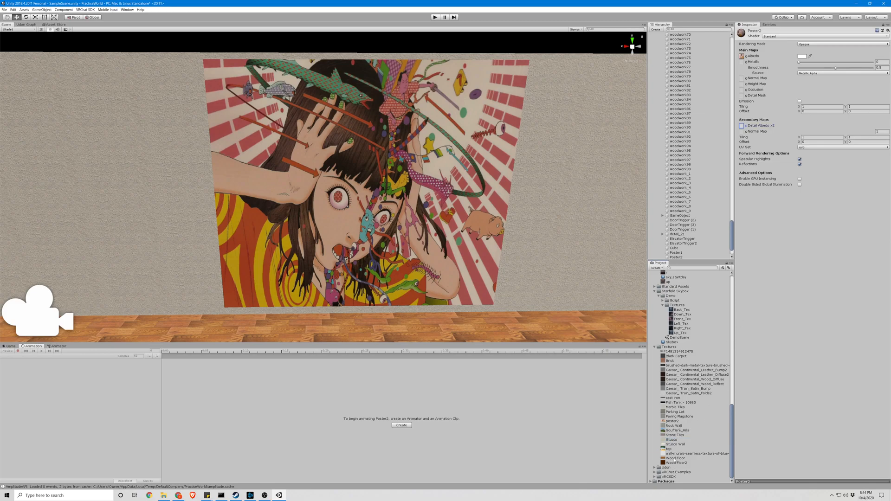
left_click(740, 125)
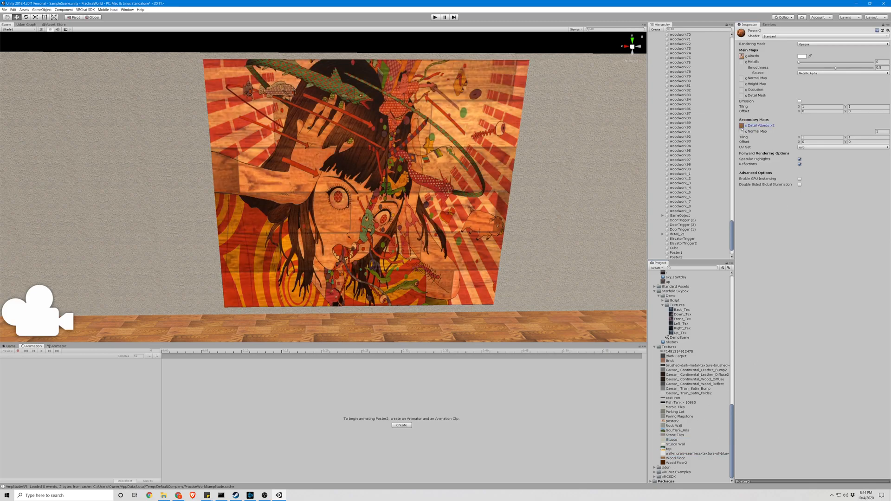